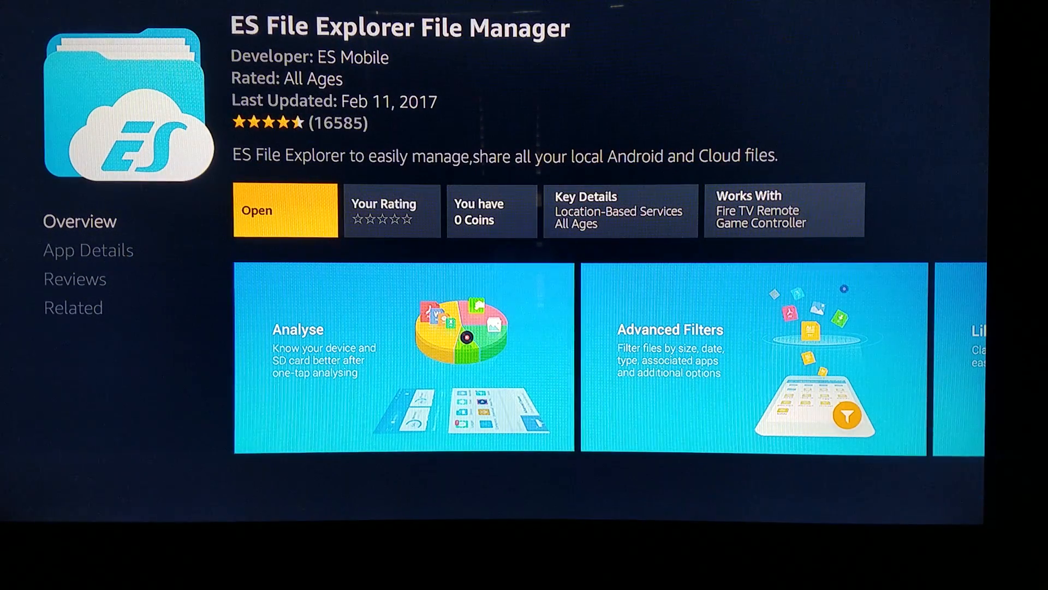
- Open ES File Explorer File Manager from its Appstore page
click(284, 210)
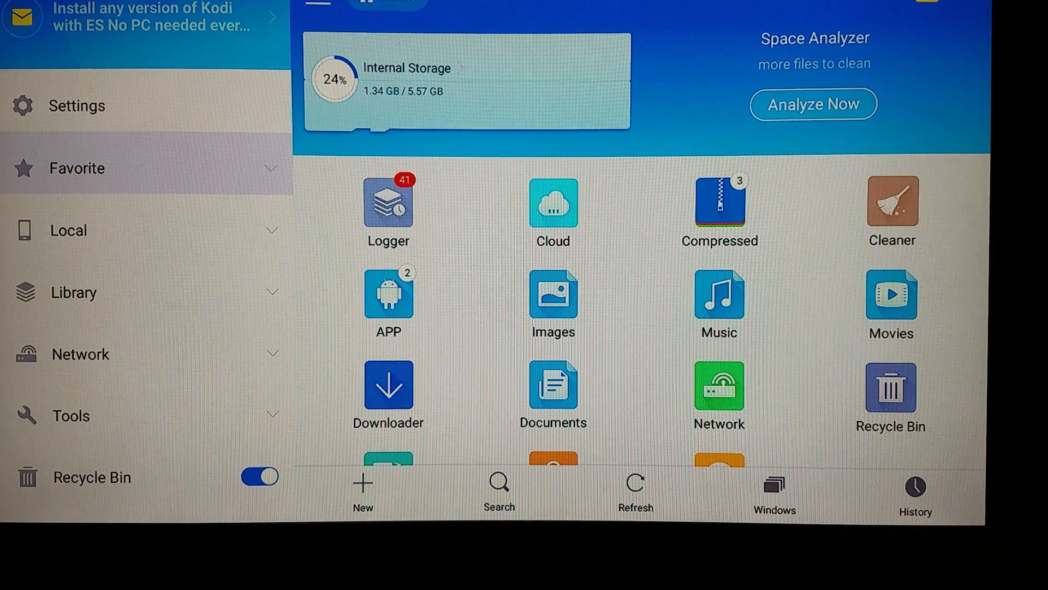
- Expand Favorite and save a new bookmark with its path and name filled in
click(77, 168)
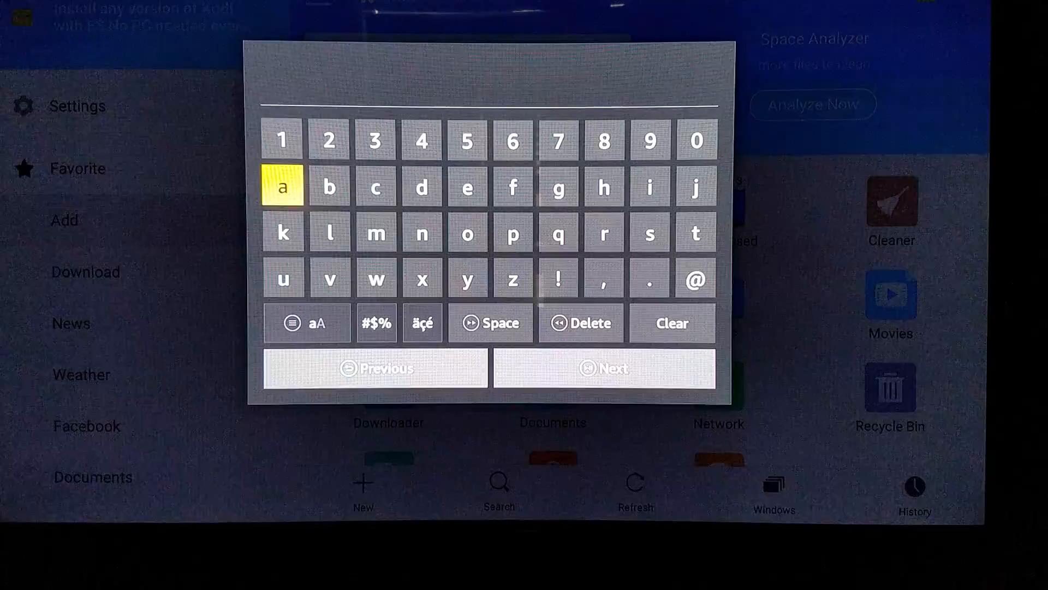
click(602, 187)
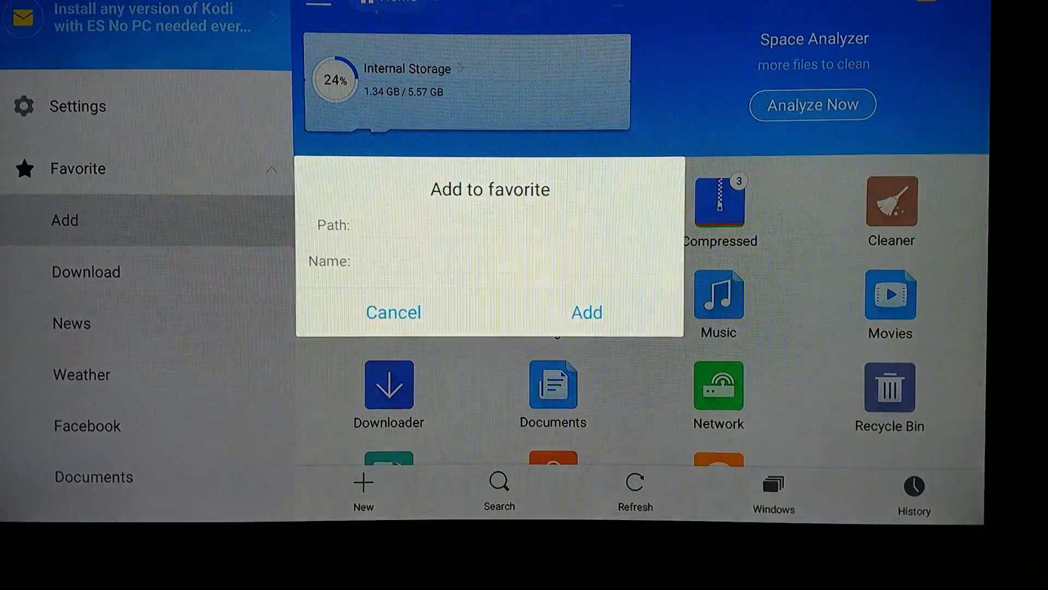
click(393, 312)
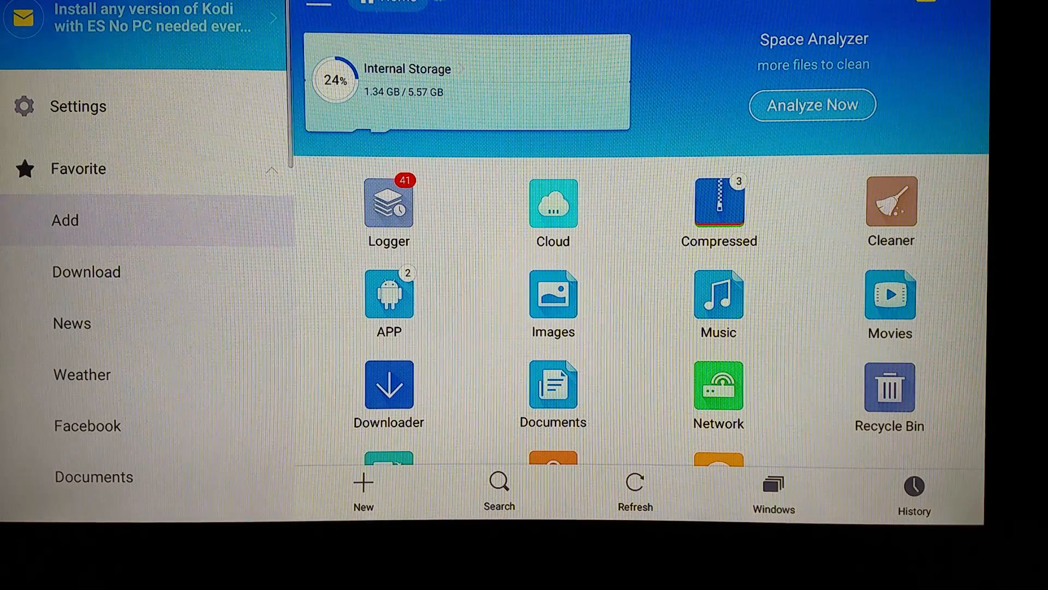
- Download the Kodi 16.1 Jarvis zip from the kodi bookmark, hide the dialog, and return Home
scroll(down, 3)
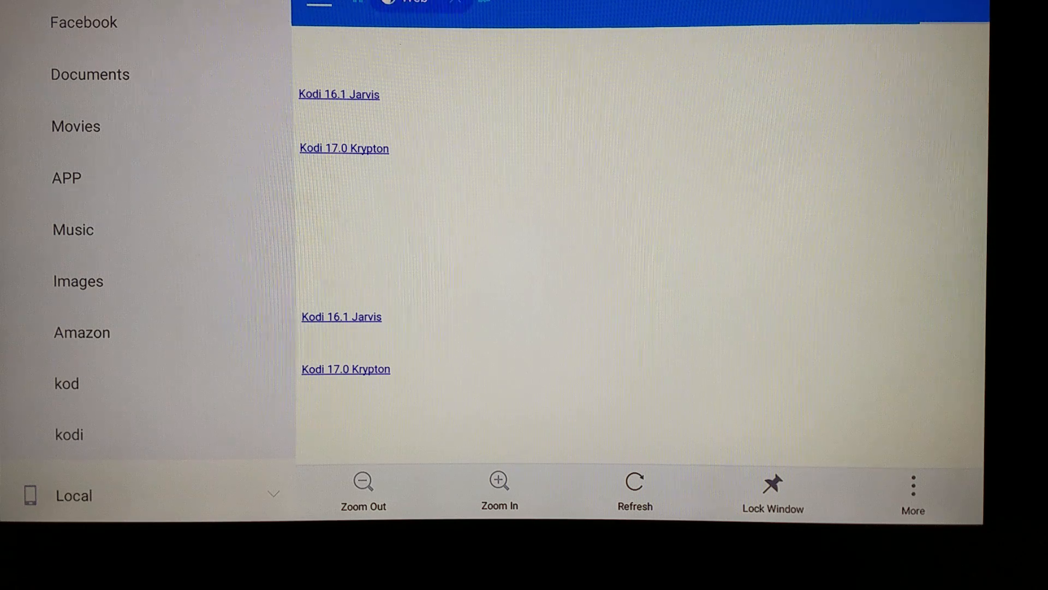
click(341, 316)
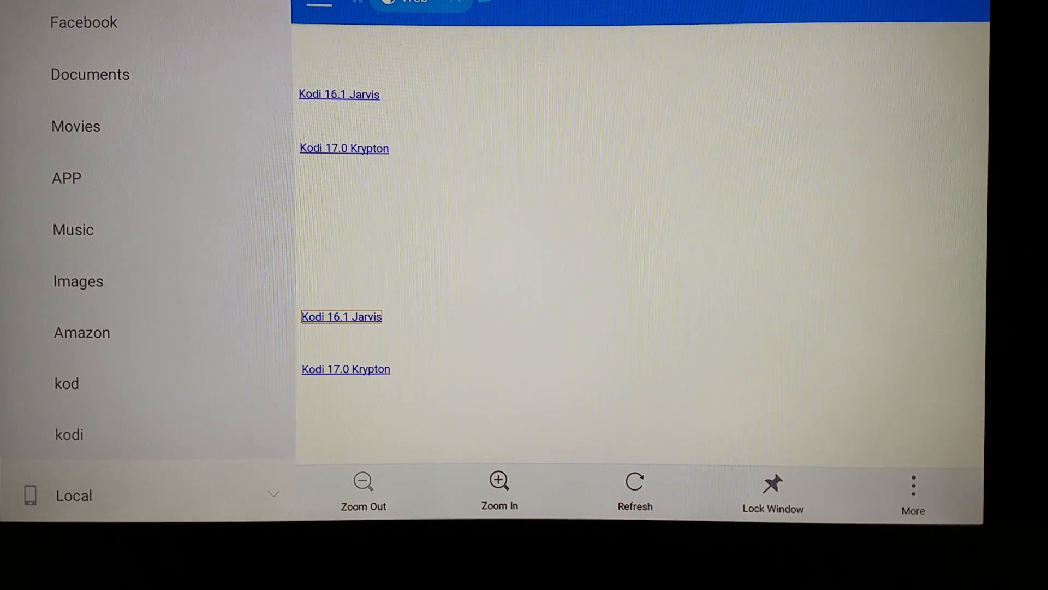
click(340, 316)
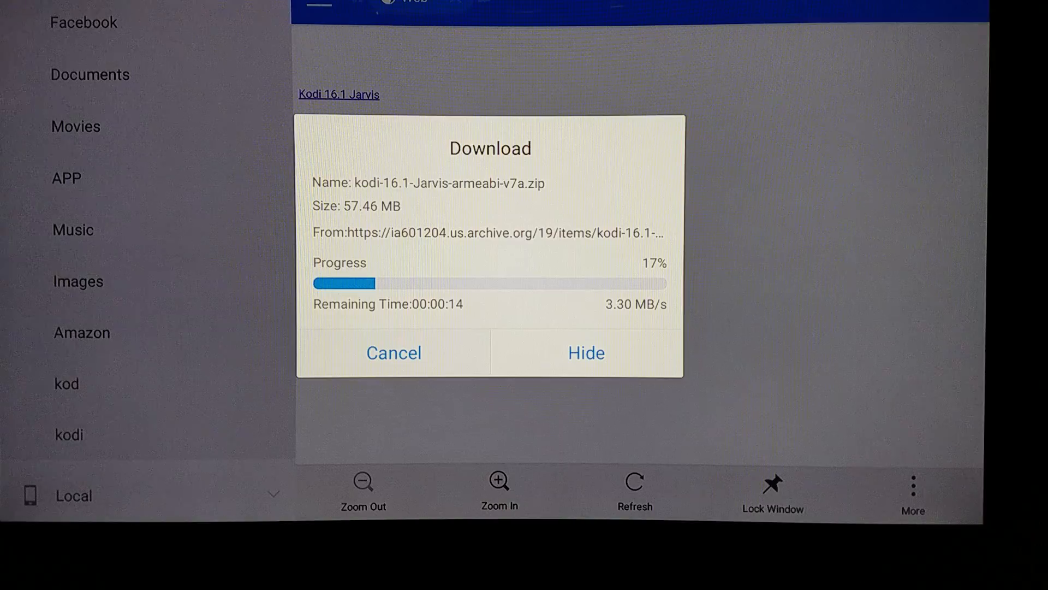
click(393, 353)
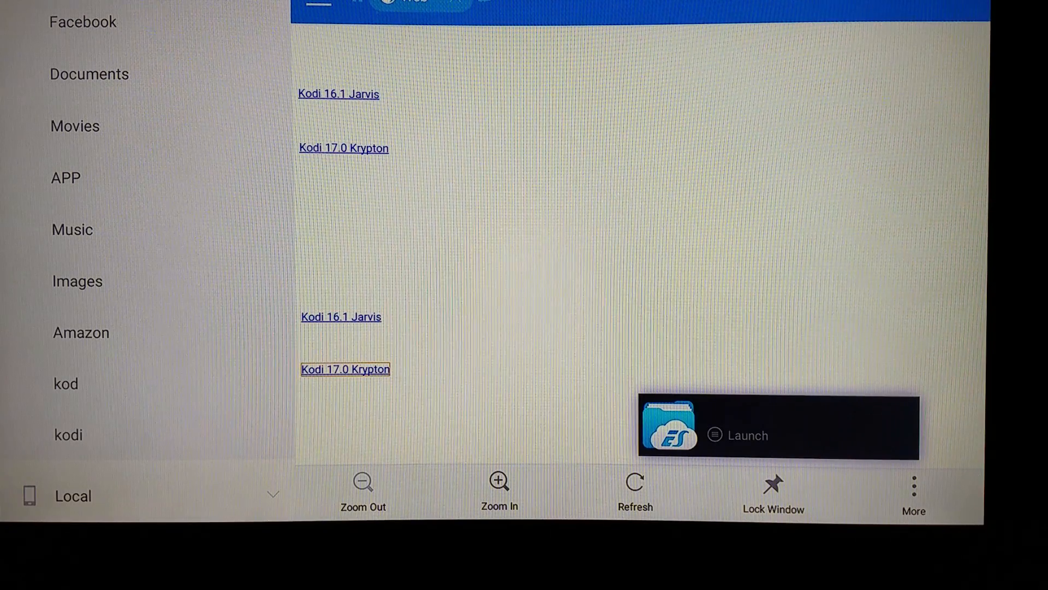
click(340, 316)
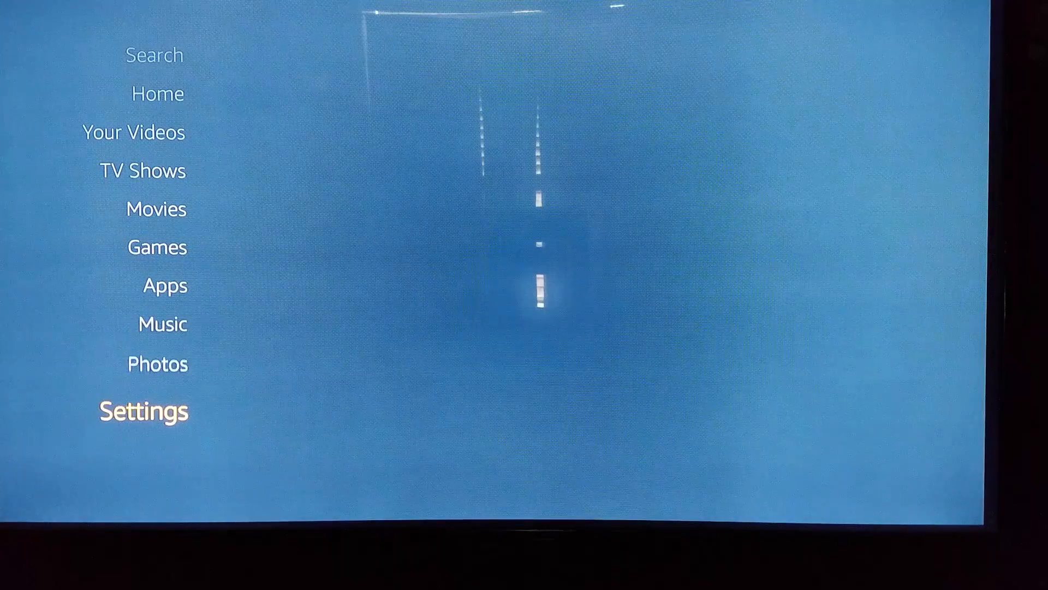
- Launch Kodi from Settings > Applications > Manage Installed Applications
click(142, 411)
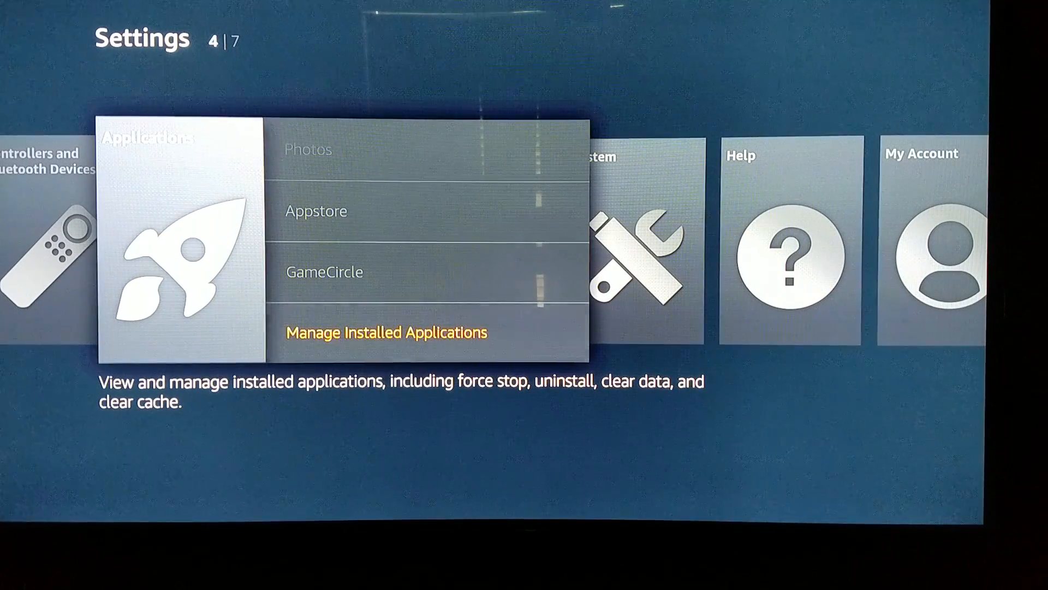
click(388, 333)
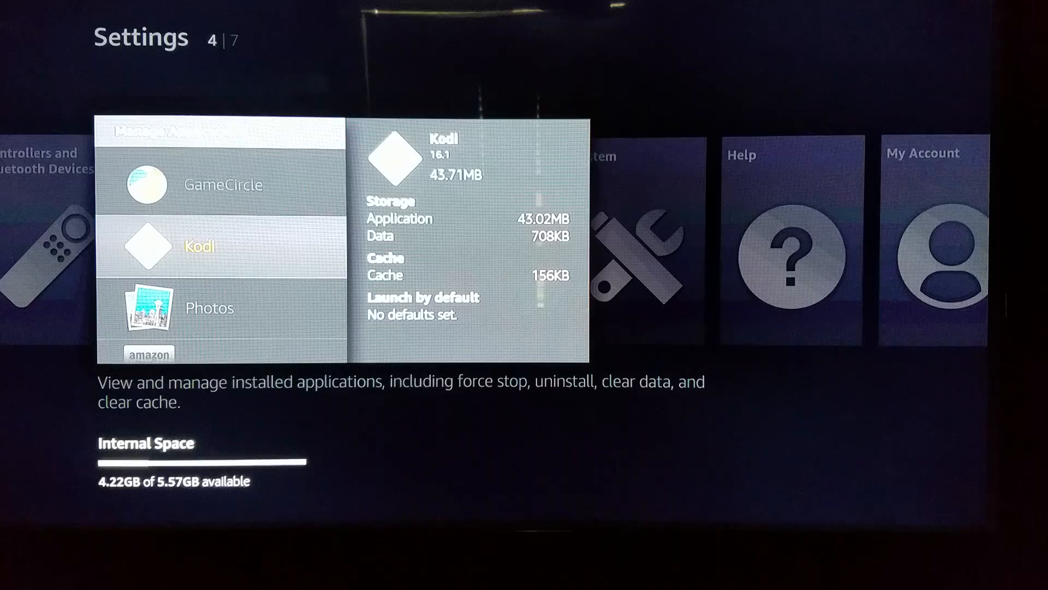
click(217, 246)
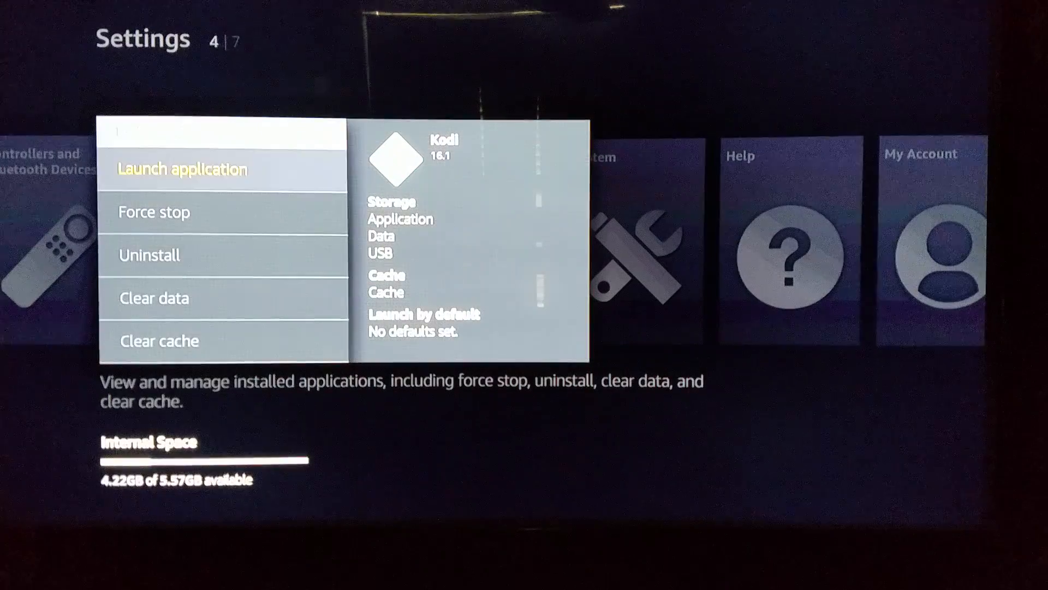
click(180, 170)
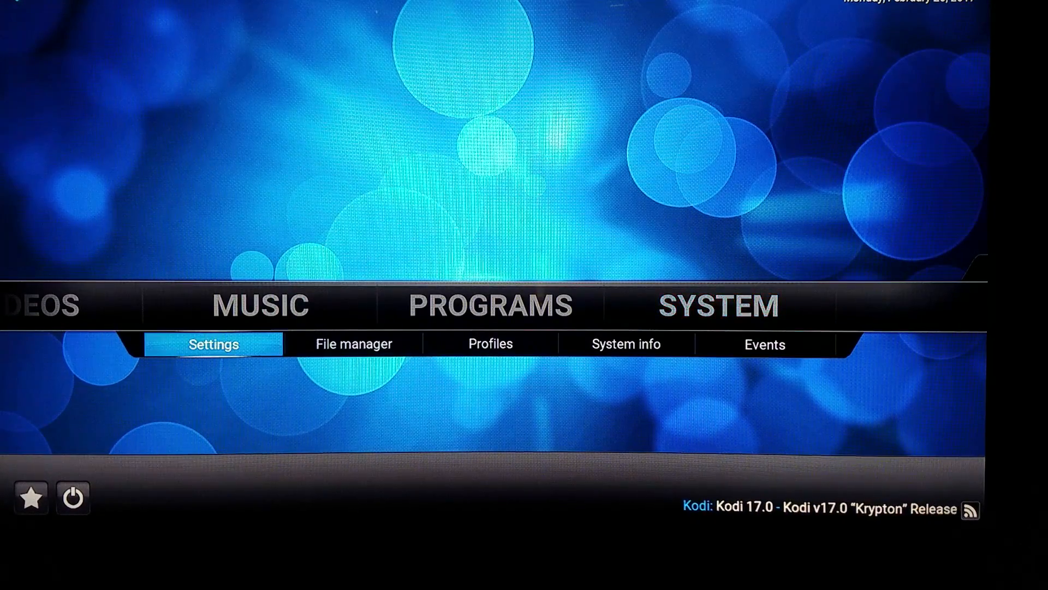
- Open Kodi's File manager and start adding a new source
click(353, 343)
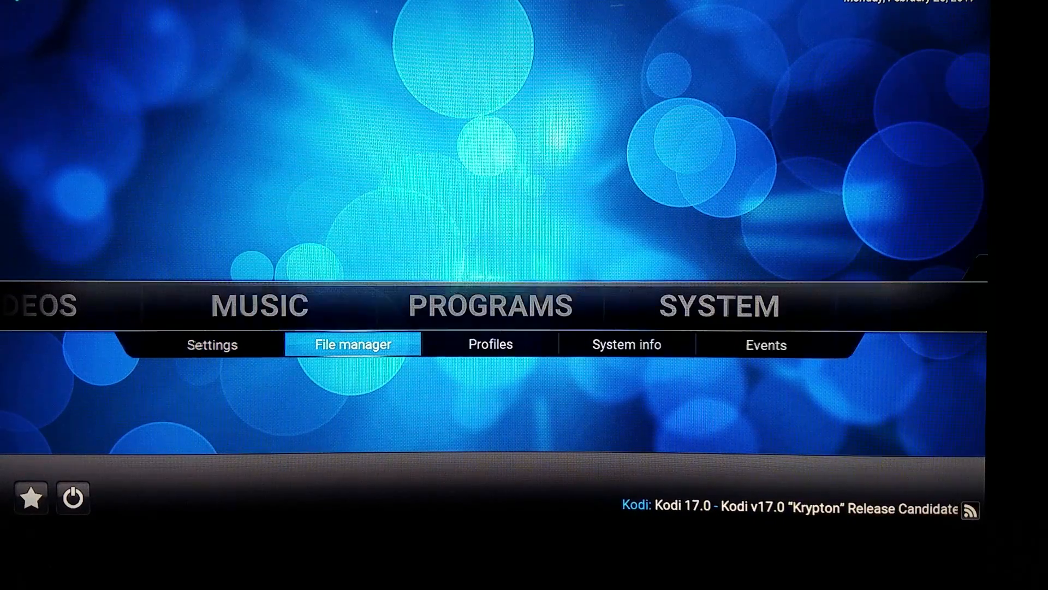
click(353, 345)
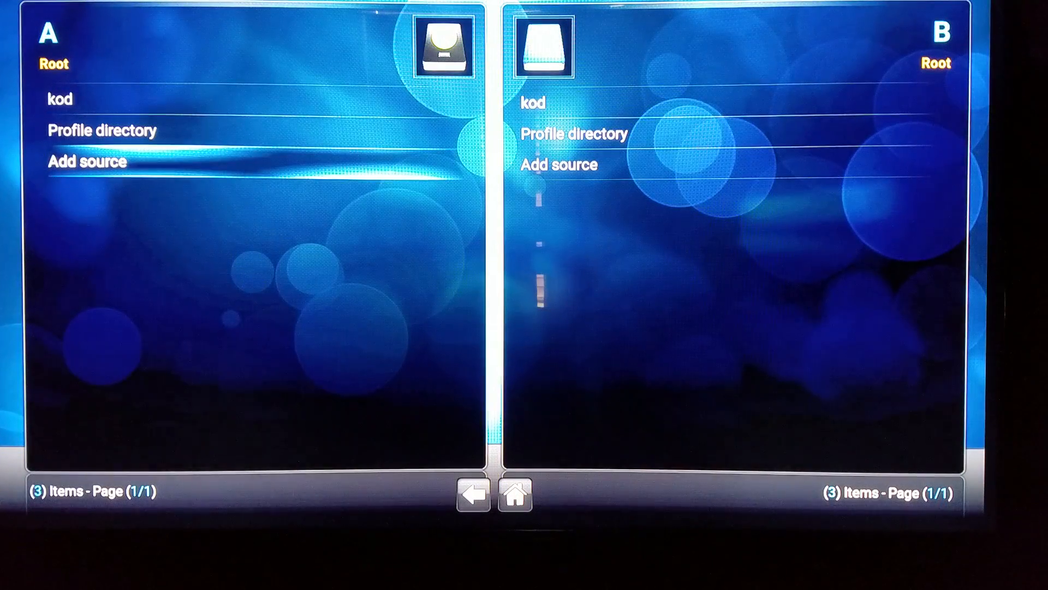
click(86, 161)
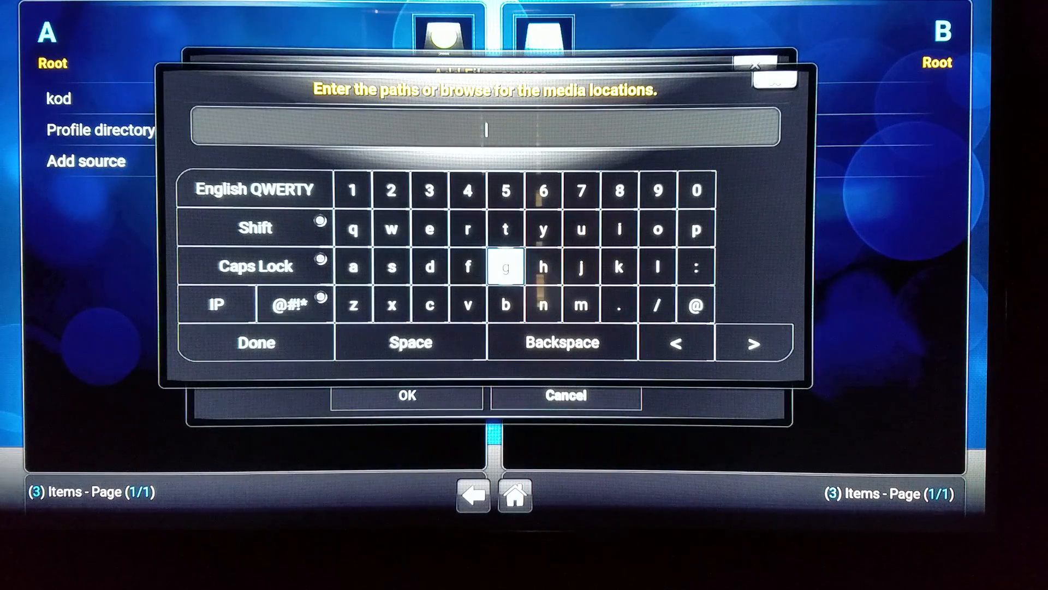
click(581, 229)
text(http:)
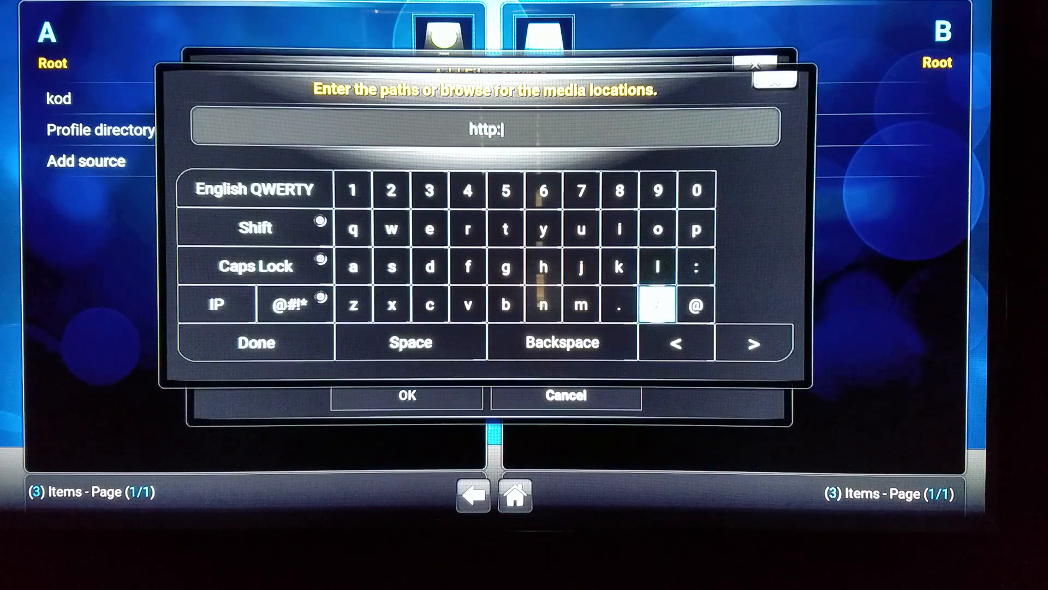
click(468, 266)
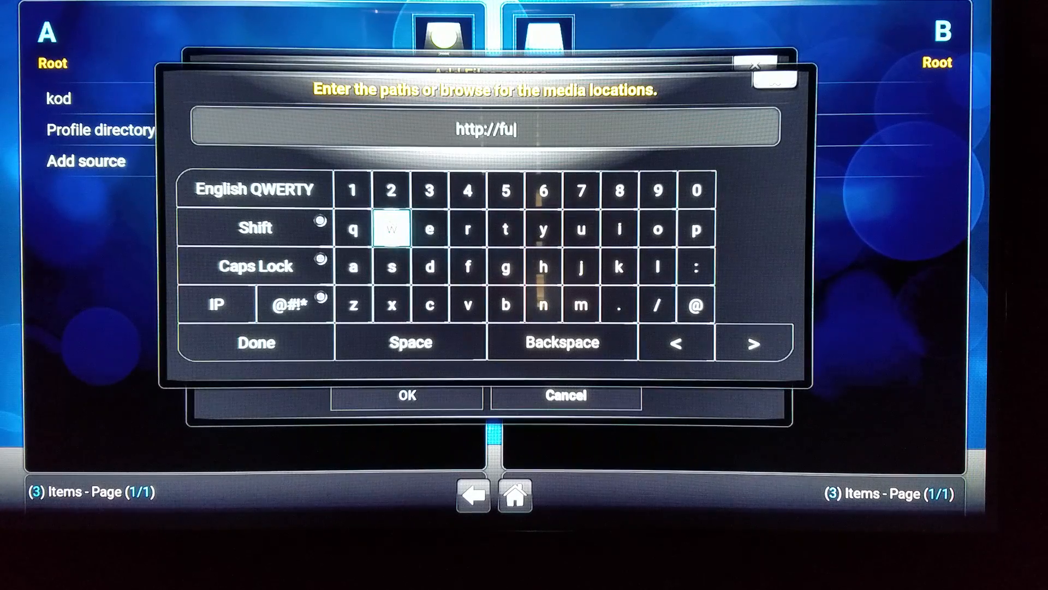
click(619, 228)
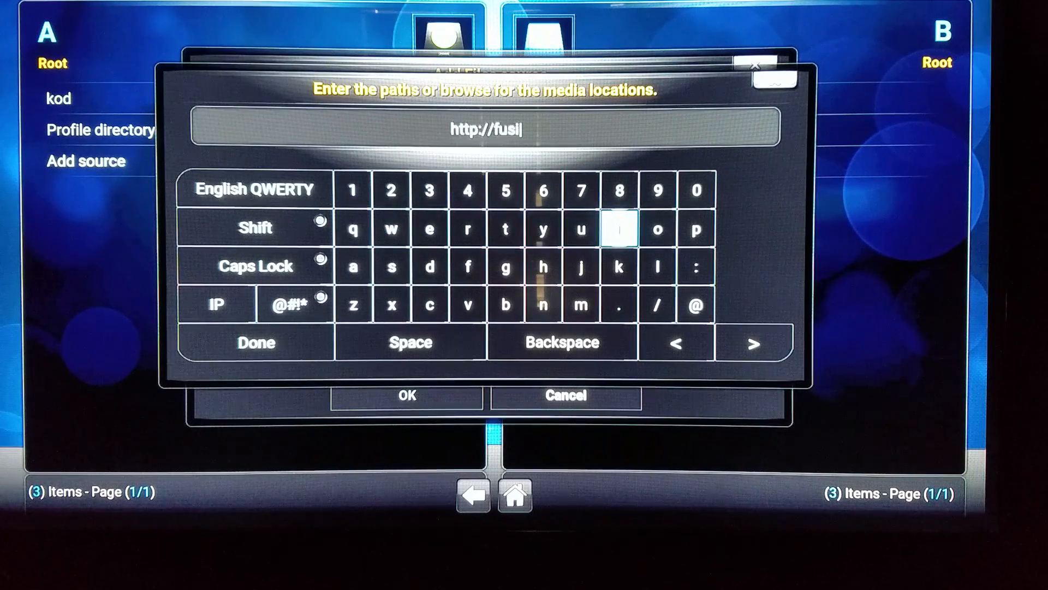
click(544, 304)
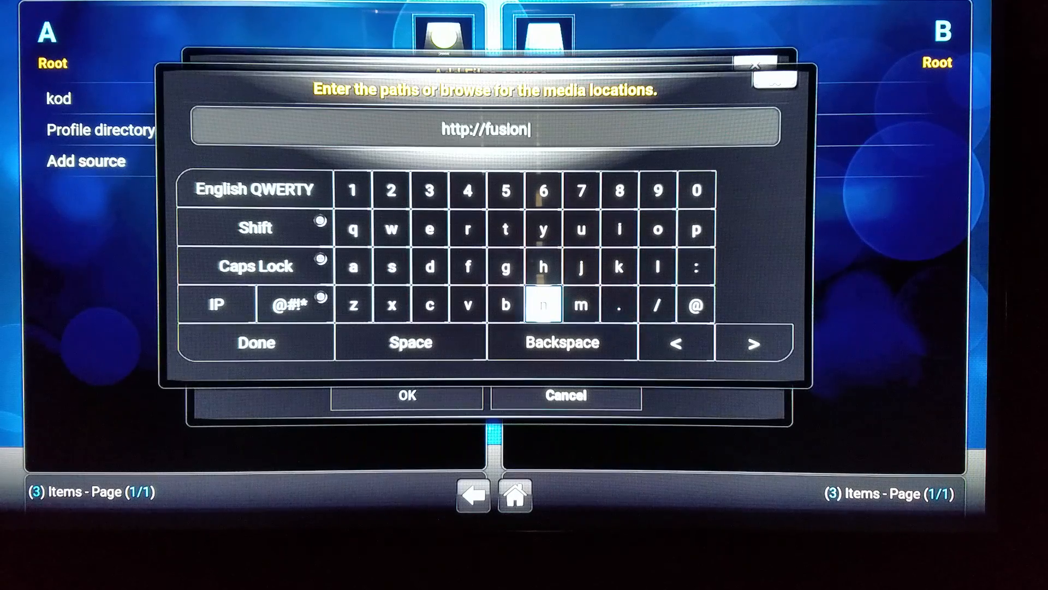
click(617, 305)
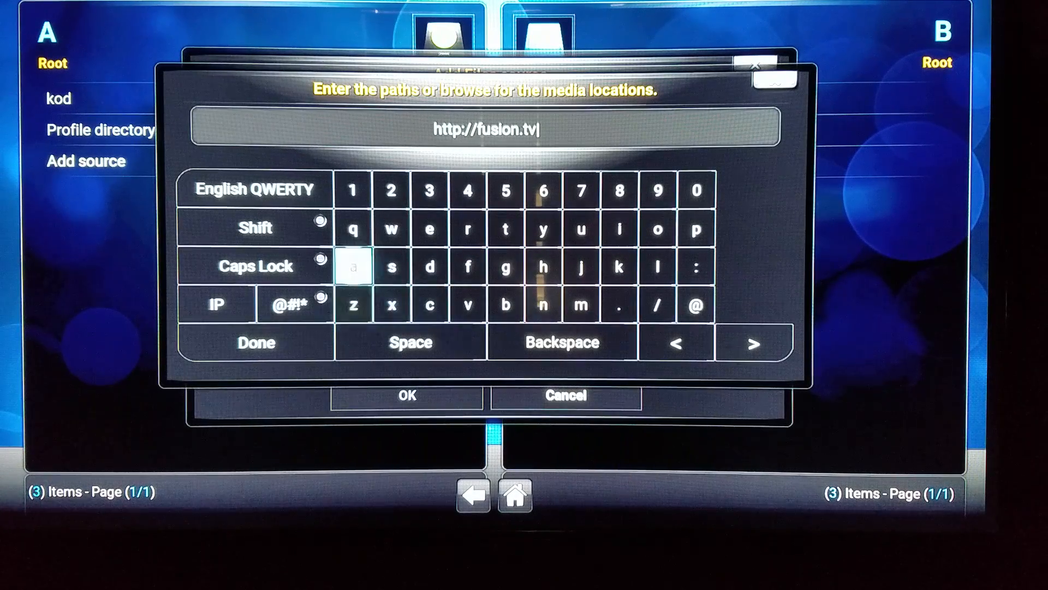
click(506, 266)
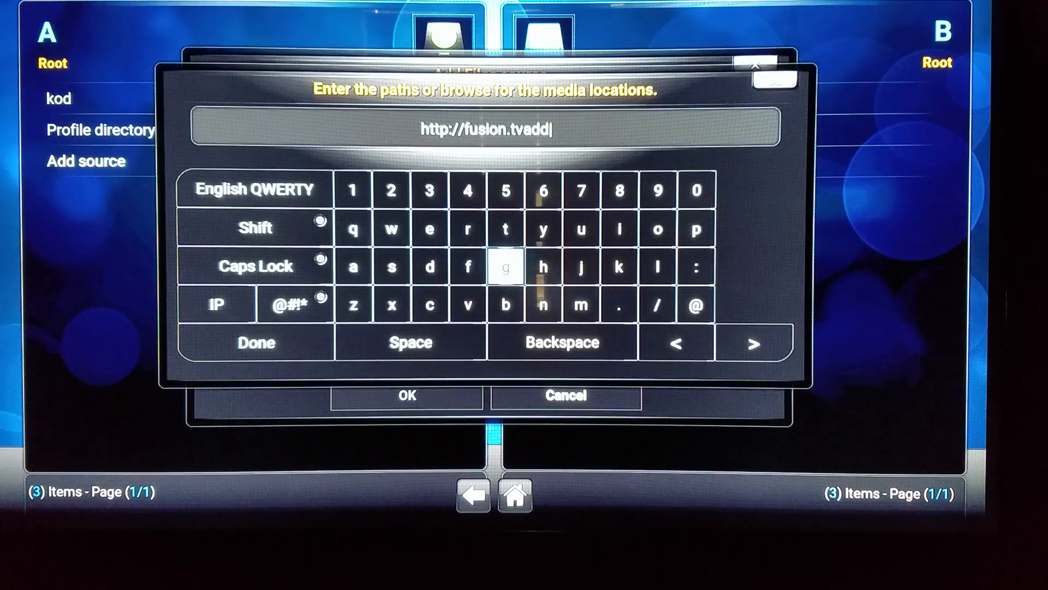
click(544, 266)
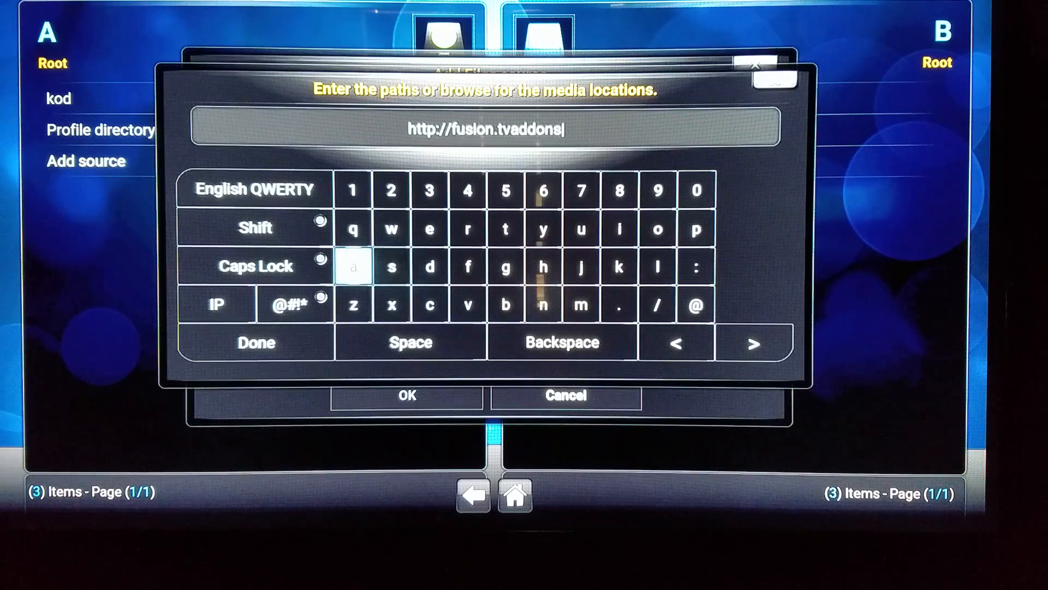
click(580, 304)
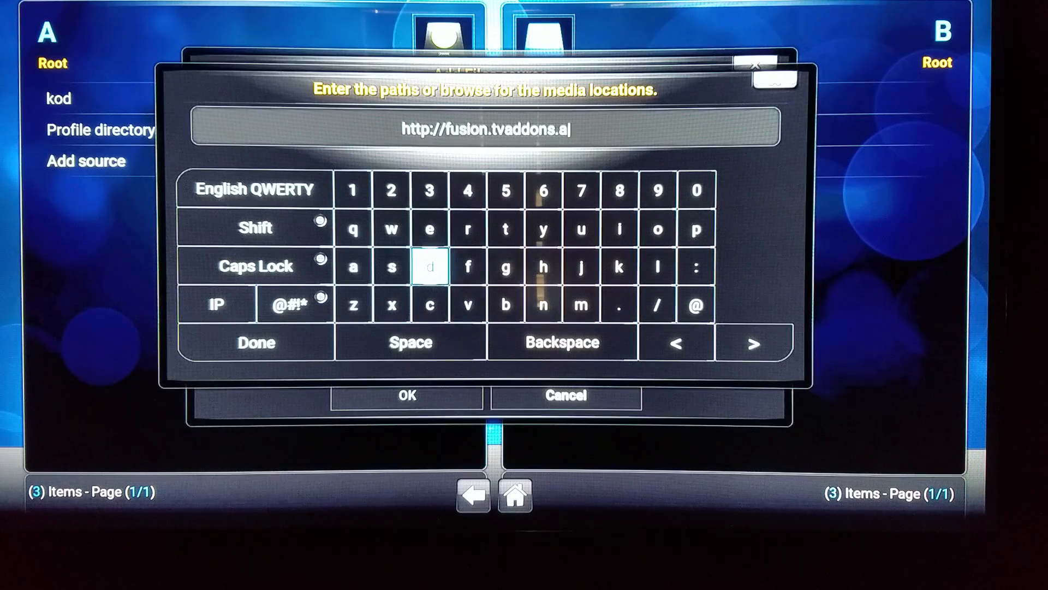
click(657, 304)
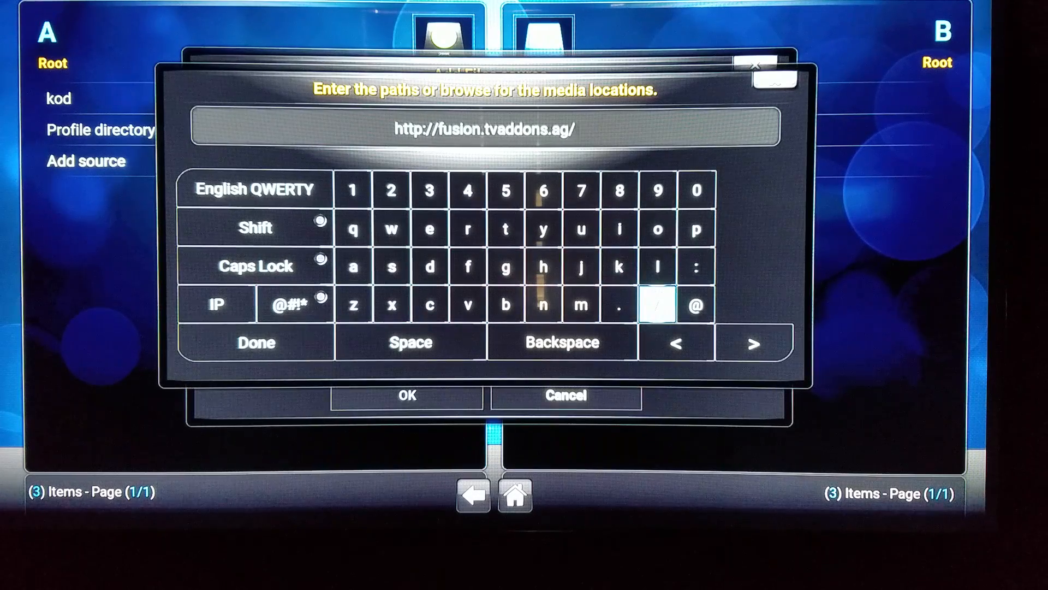
- Confirm the fusion.tvaddons.ag path, name the source fusion, and save it
click(254, 342)
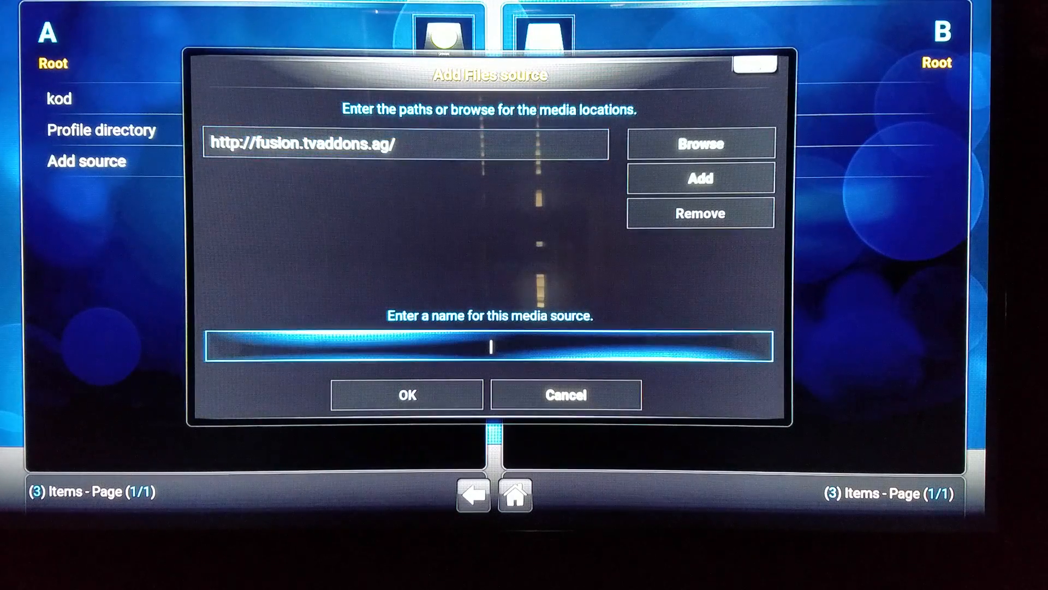
click(492, 346)
text(fus)
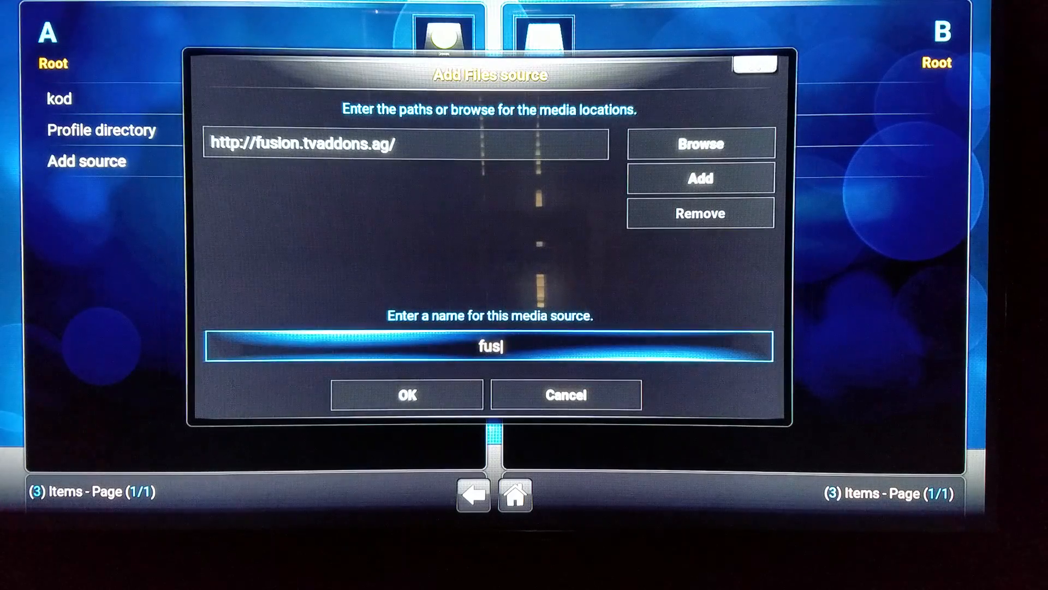
click(407, 394)
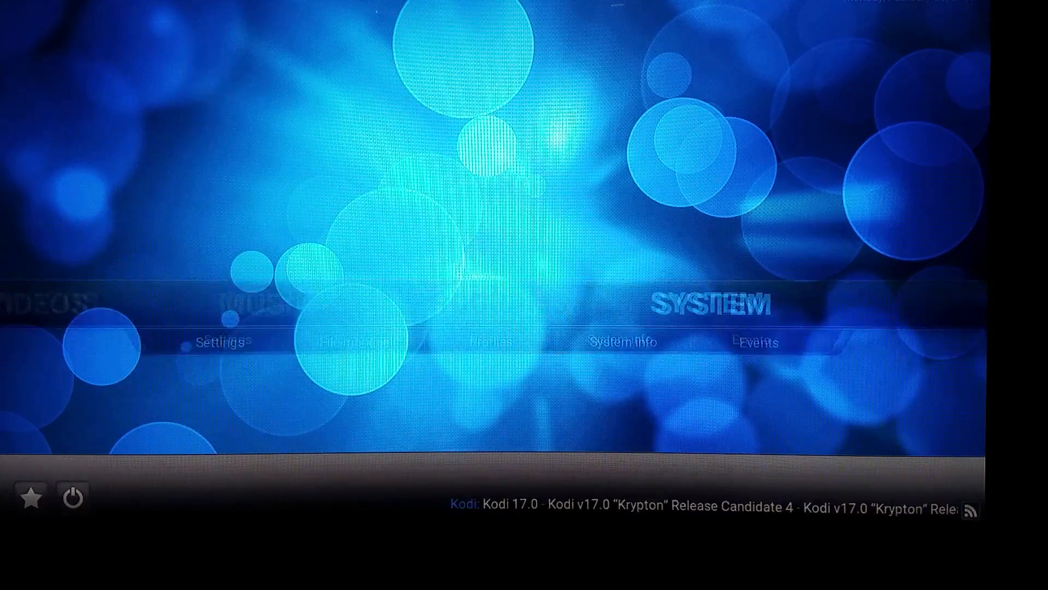
- Open Add-ons, dismiss the First run help, and choose Install from zip file
click(225, 341)
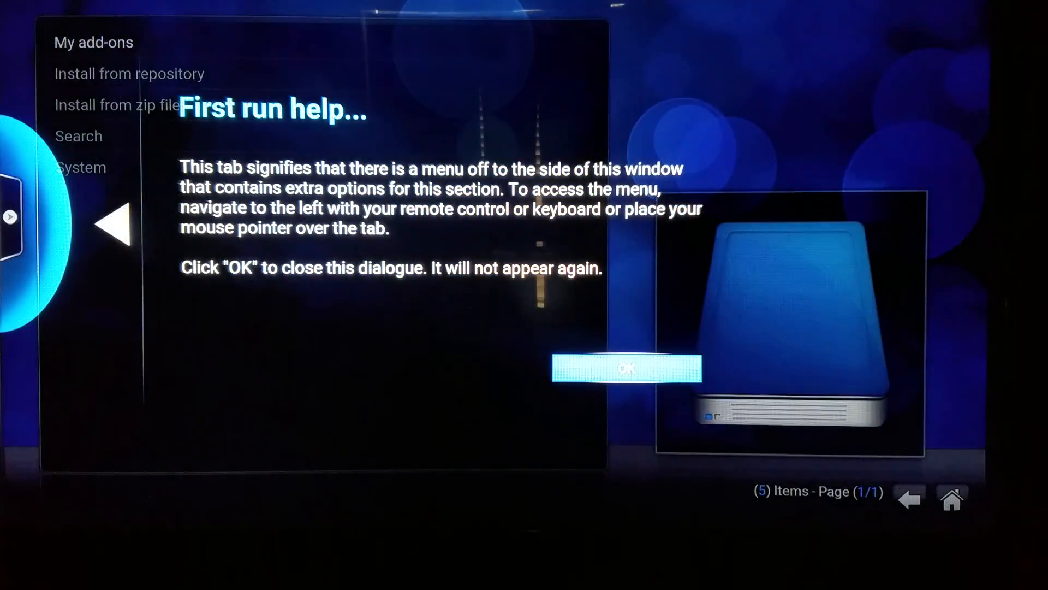
click(626, 367)
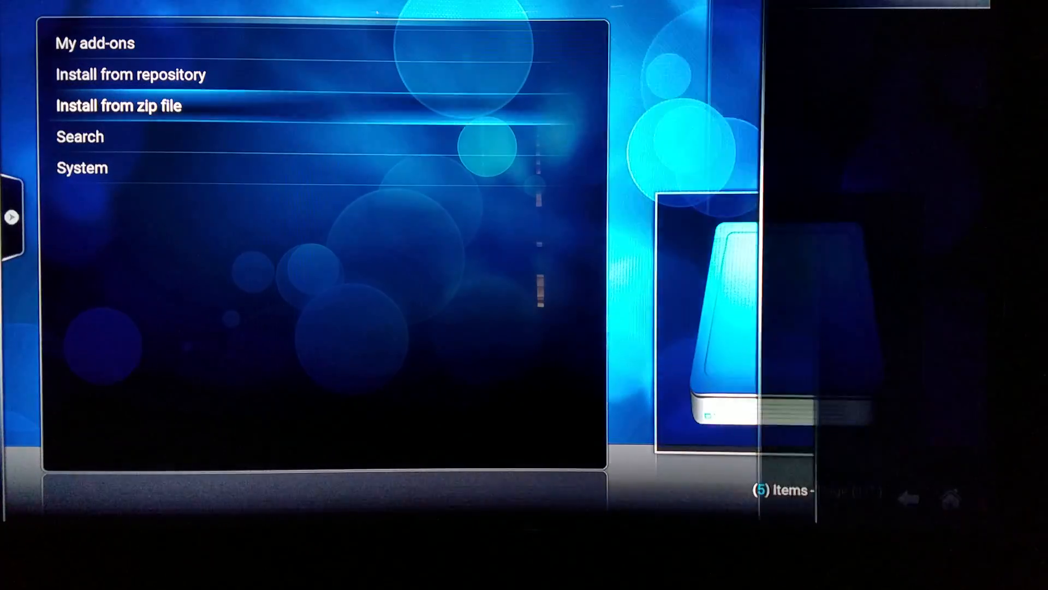
click(119, 104)
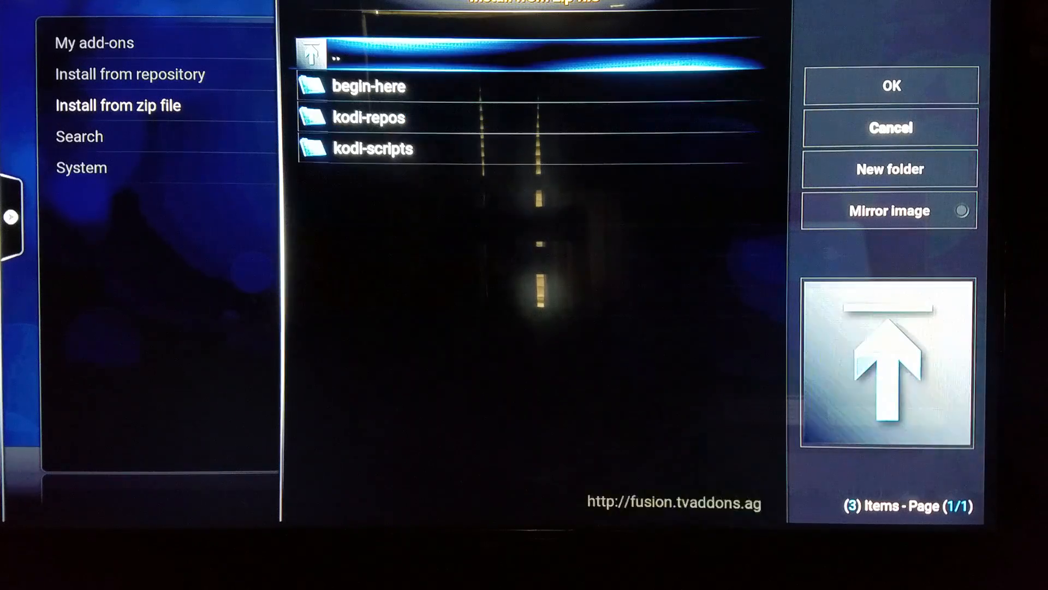
- Open begin-here on the fusion source and install plugin.program.indigo-1.0.2.zip
double_click(367, 86)
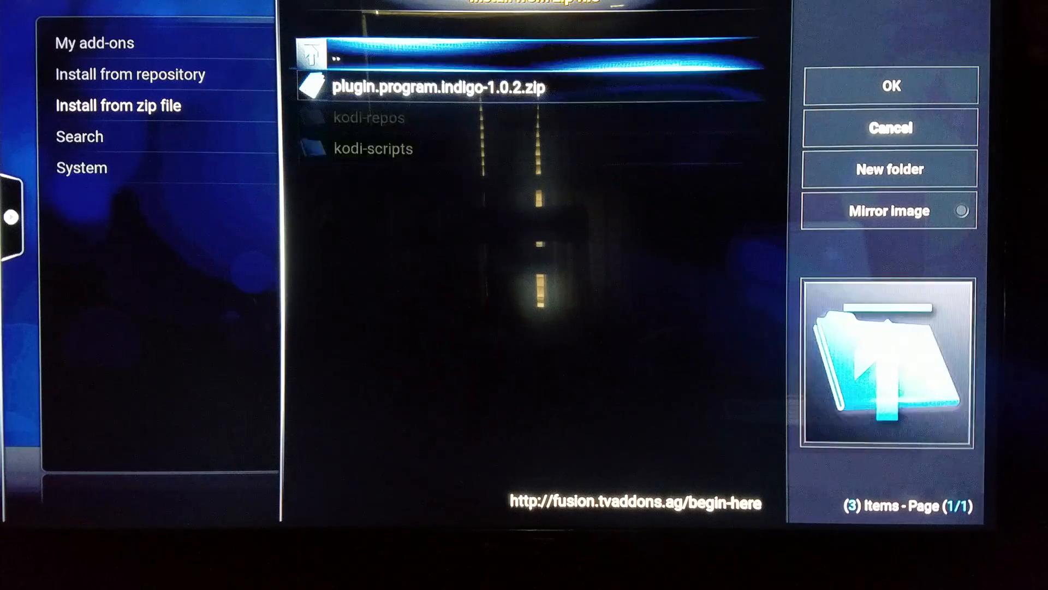
click(435, 87)
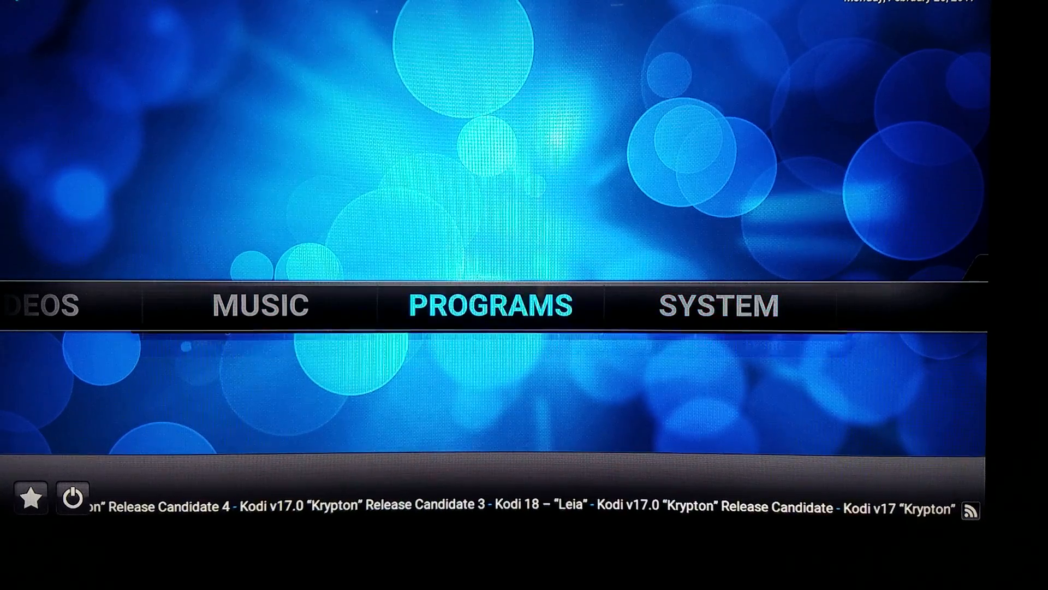
- Launch the Indigo add-on from the home screen's PROGRAMS section
click(490, 305)
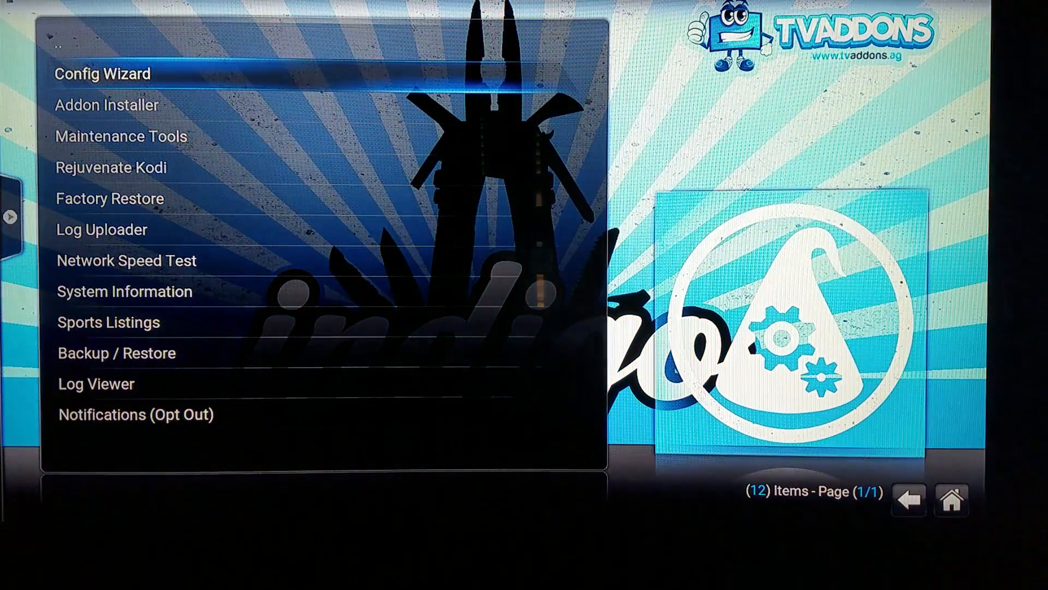
- Start Indigo's Config Wizard and confirm Install in the Please Confirm dialog
click(102, 73)
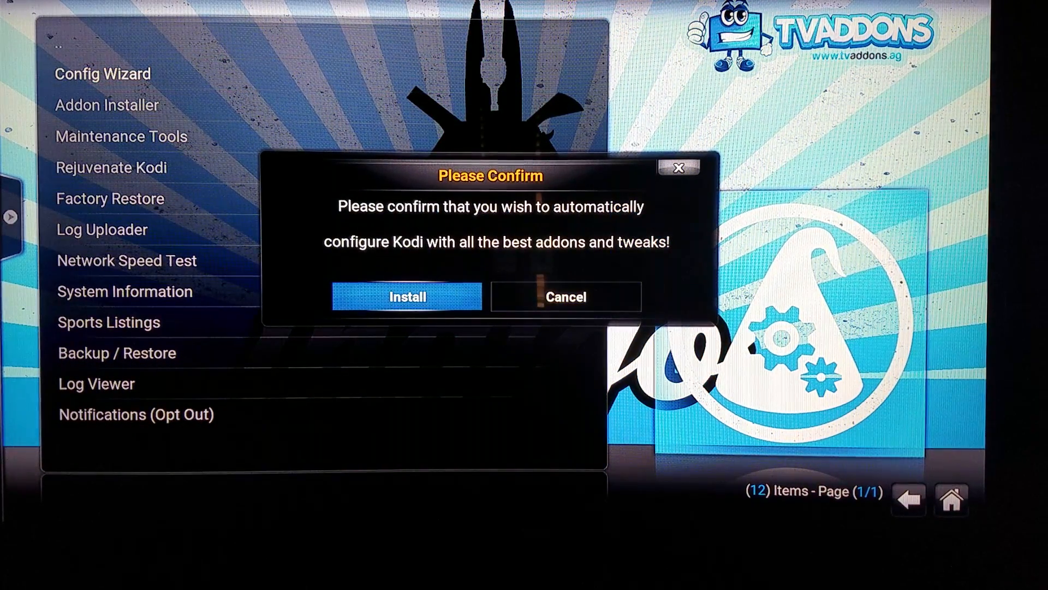
click(407, 296)
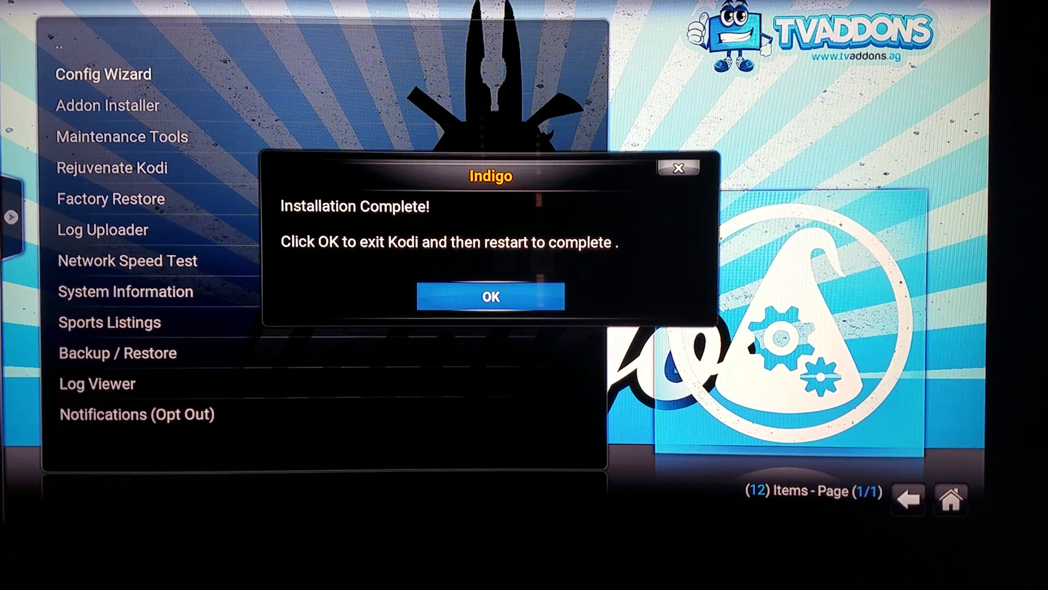
- Confirm the Indigo 'Installation Complete' dialog with OK so Kodi closes
click(491, 296)
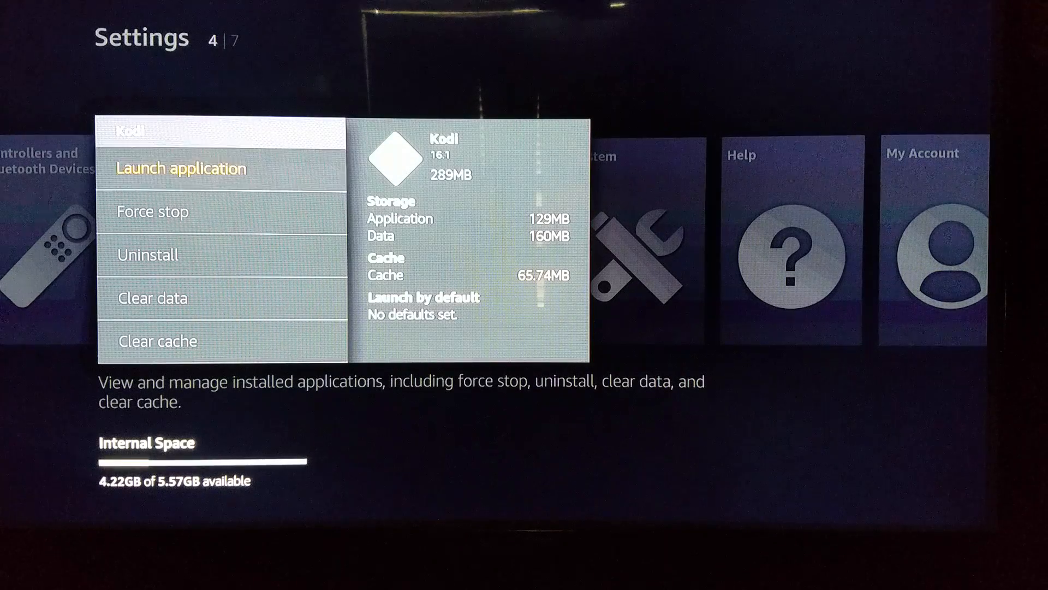
- Launch Kodi from its Manage Applications entry and move to Videos on the TVAddons home menu
key(Home)
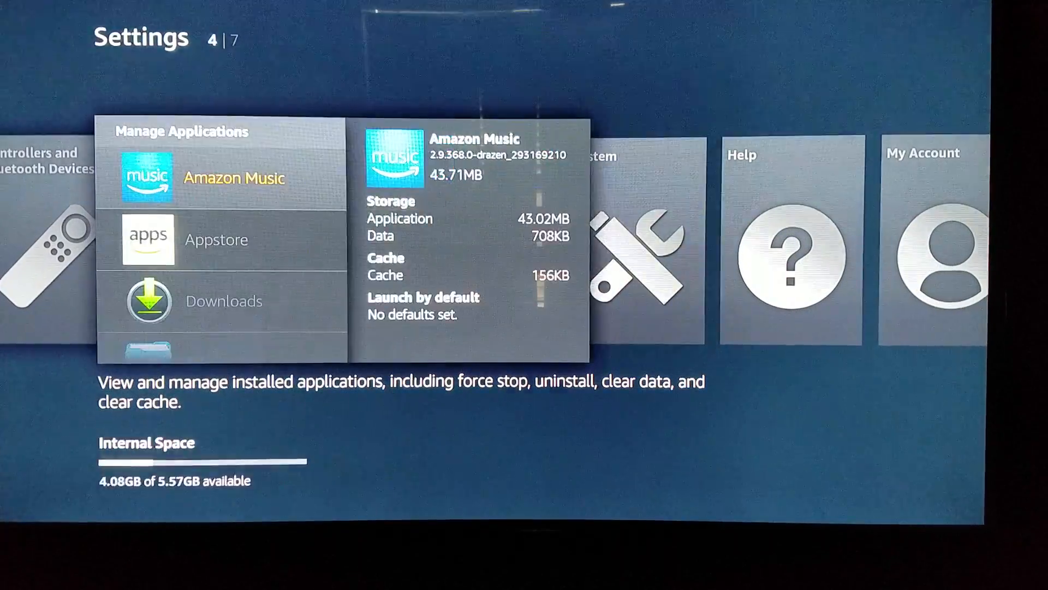
scroll(down, 3)
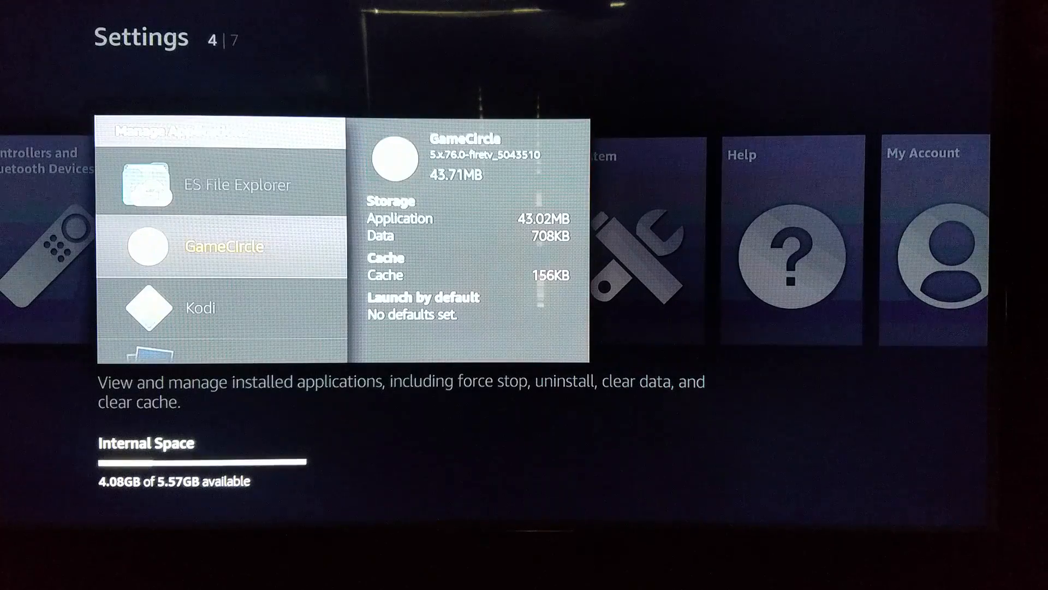
click(200, 308)
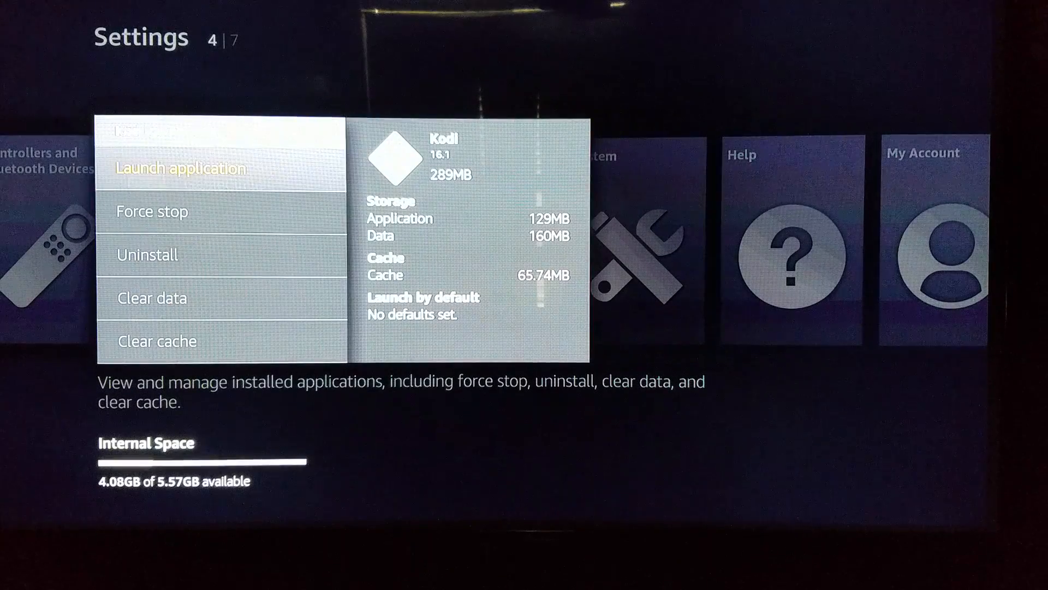
click(179, 168)
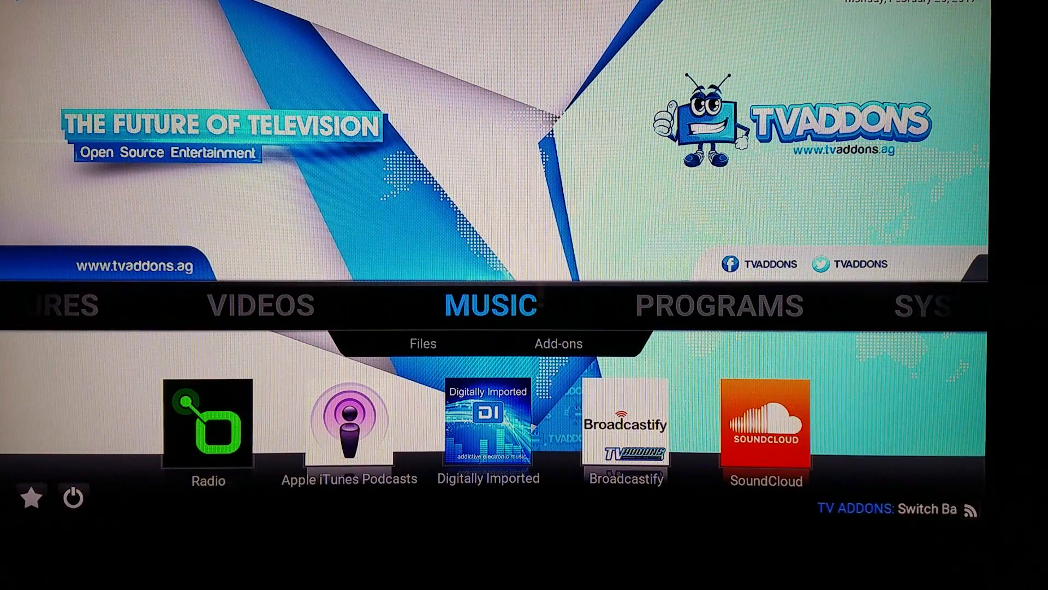
key(Left)
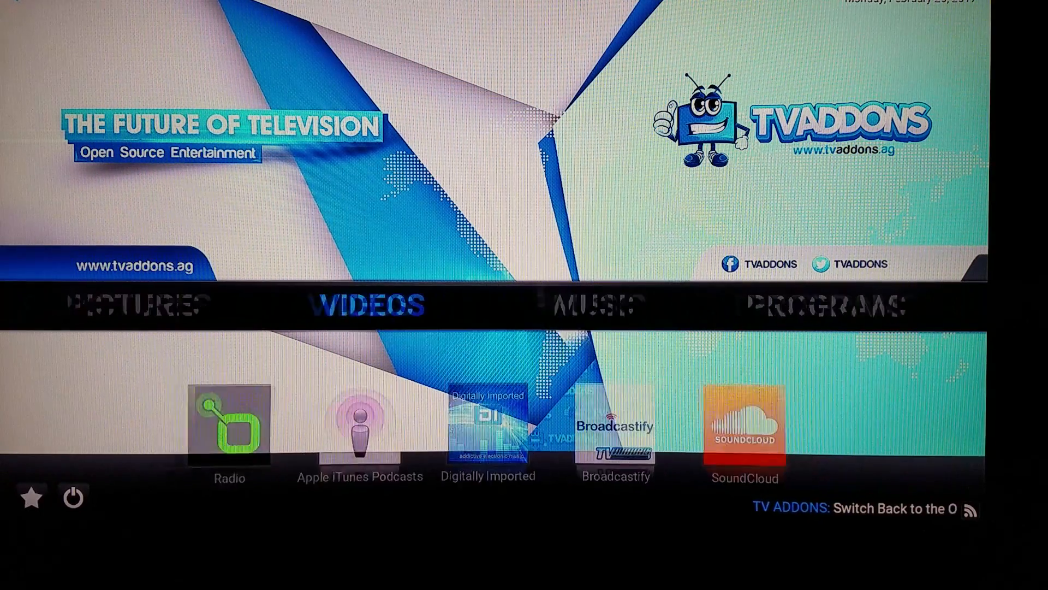